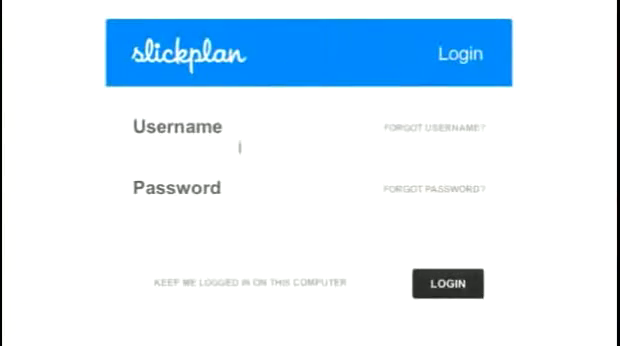
- Log in to Slickplan and create the Company XYZ sitemap, opening it in the editor
type("s")
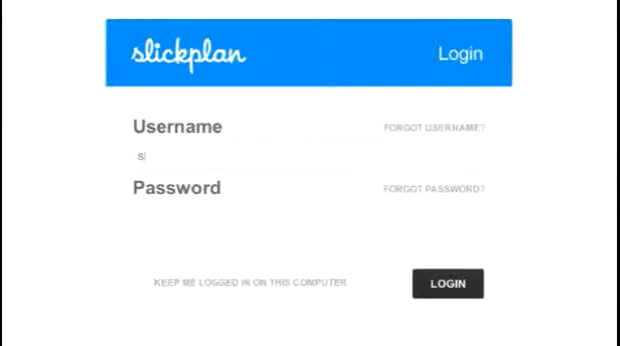
type("lickplan")
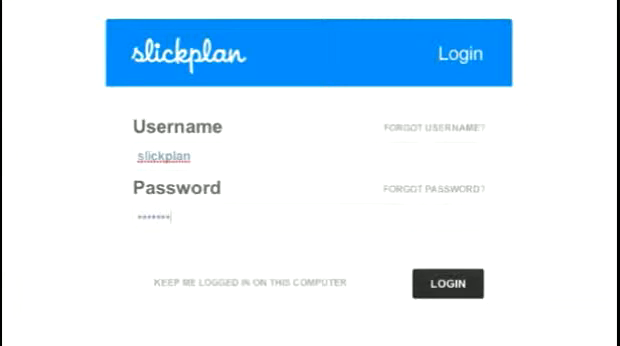
type("••")
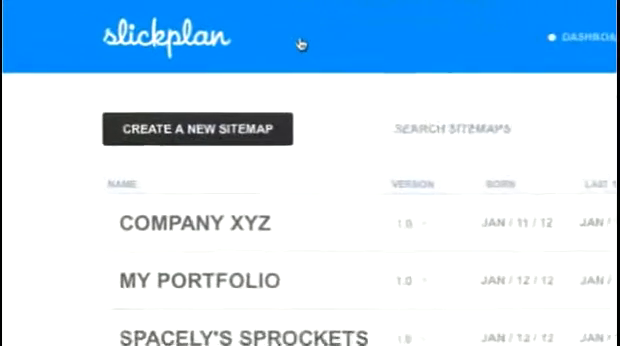
left_click(197, 128)
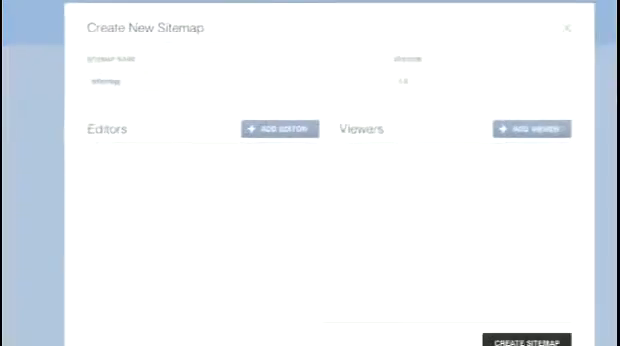
left_click(526, 339)
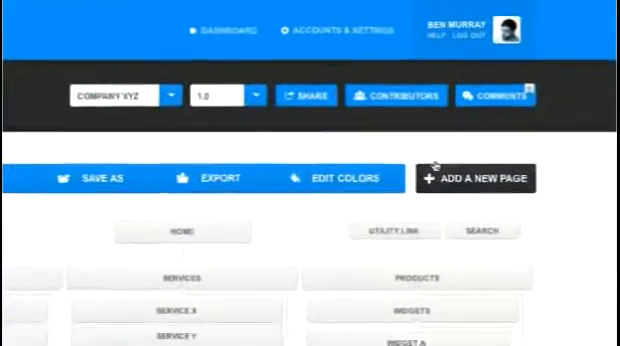
- Add a 'CONTACT US' page with Home chosen as its parent
left_click(477, 177)
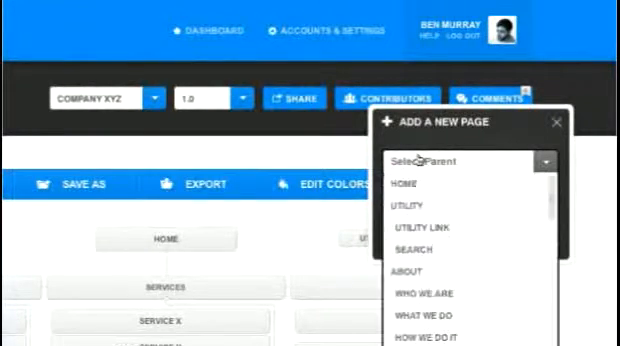
left_click(558, 120)
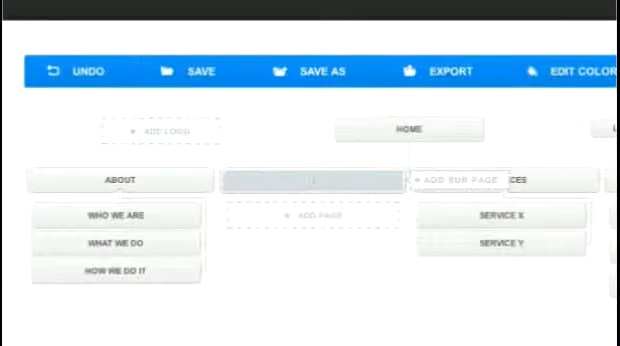
type("CONTACT US")
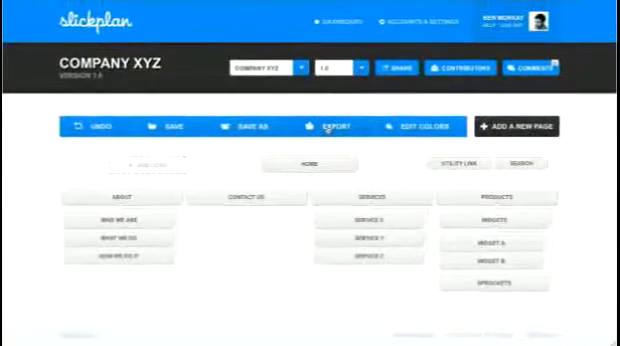
- Export the sitemap as a landscape-oriented PDF with a chosen page size
left_click(327, 126)
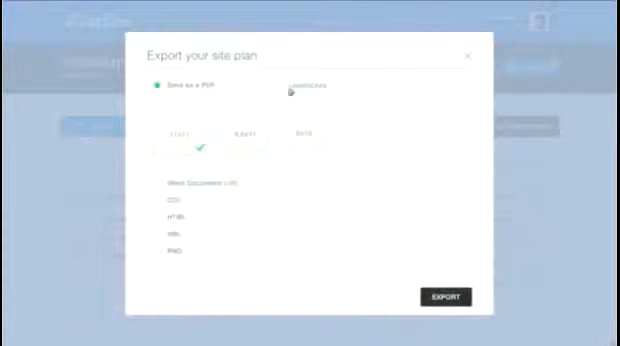
left_click(282, 85)
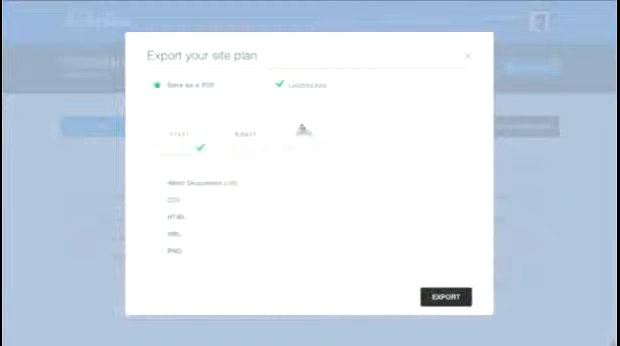
left_click(320, 133)
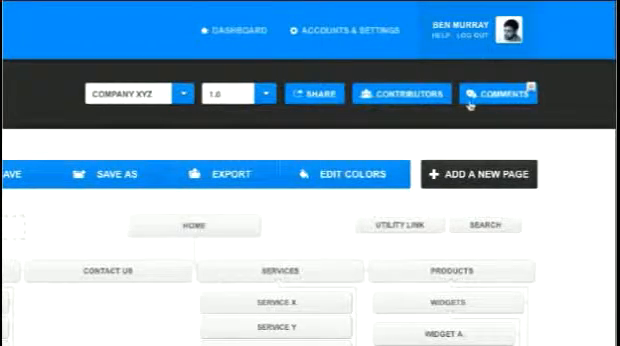
mouse_move(315, 105)
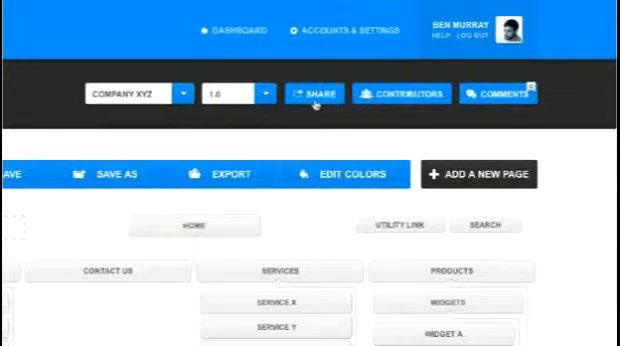
- Review the sitemap's Send an Email and Post Social Networks share options
left_click(314, 93)
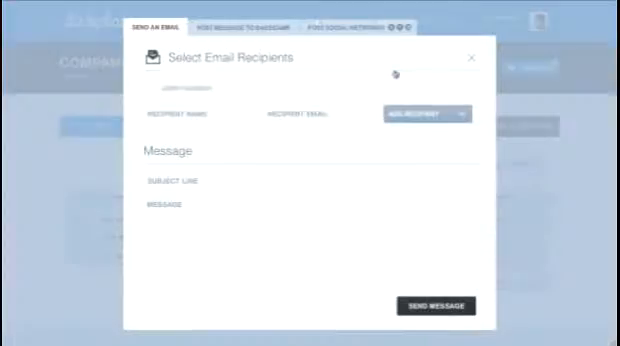
mouse_move(313, 67)
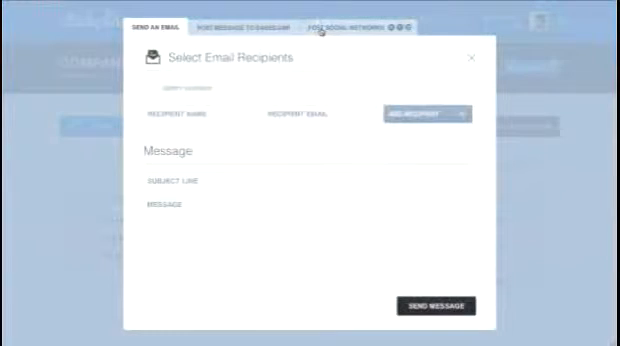
left_click(356, 28)
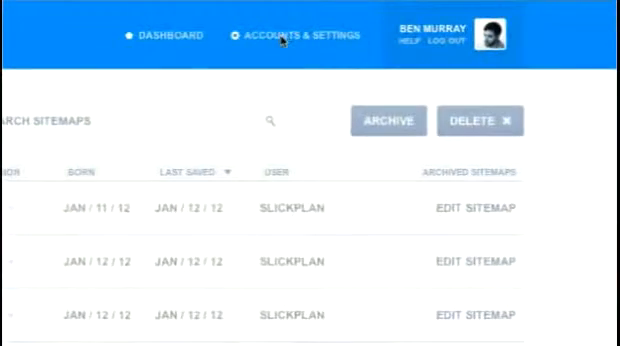
- View the Company Settings logo options, then pick a page level to recolour
left_click(313, 37)
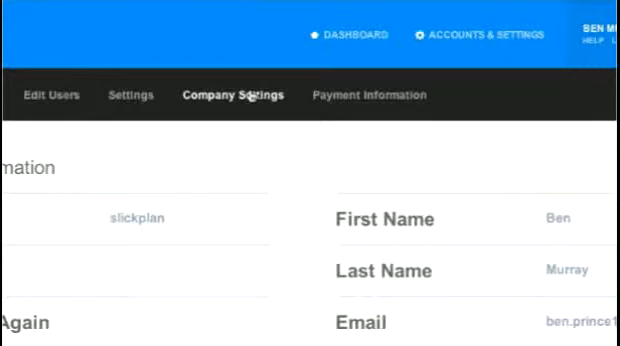
left_click(233, 95)
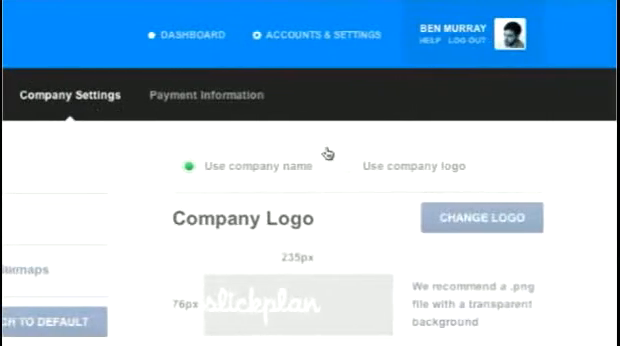
scroll("down", 3)
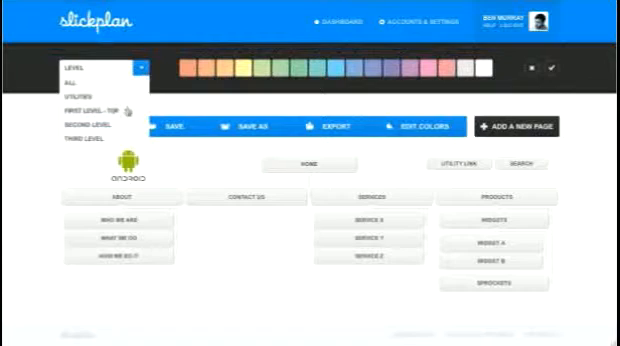
left_click(88, 101)
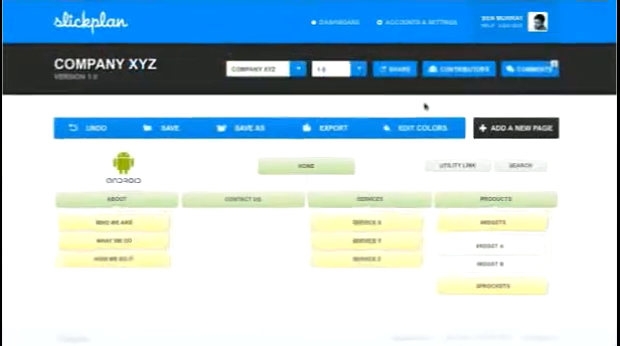
- Add two contributors as editors and a new user as viewer, then save
left_click(463, 71)
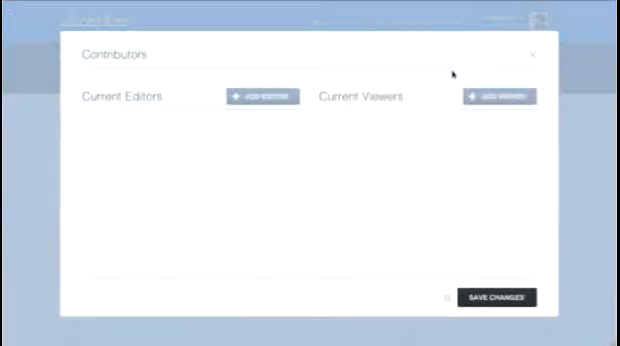
left_click(261, 96)
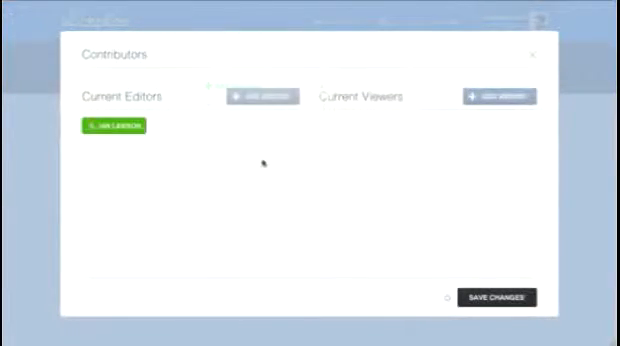
left_click(263, 97)
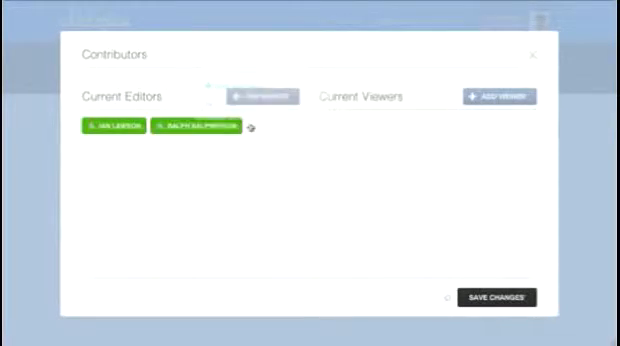
left_click(263, 95)
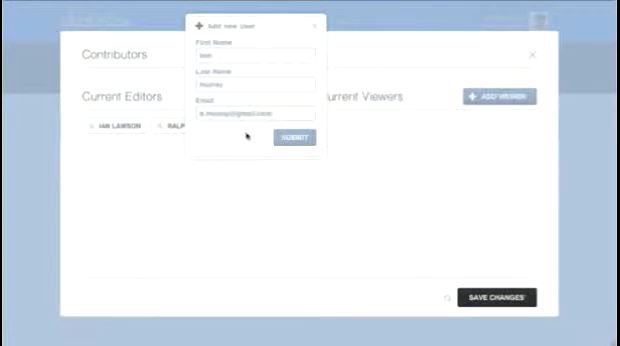
left_click(291, 137)
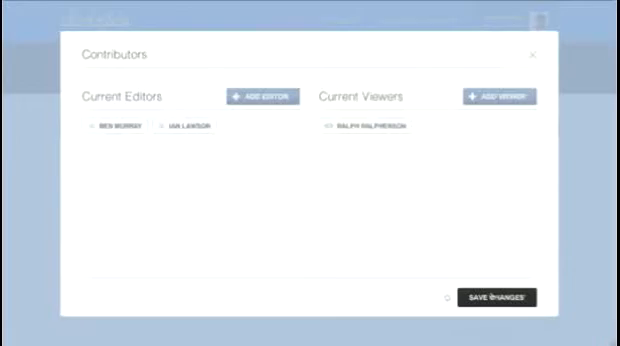
left_click(536, 54)
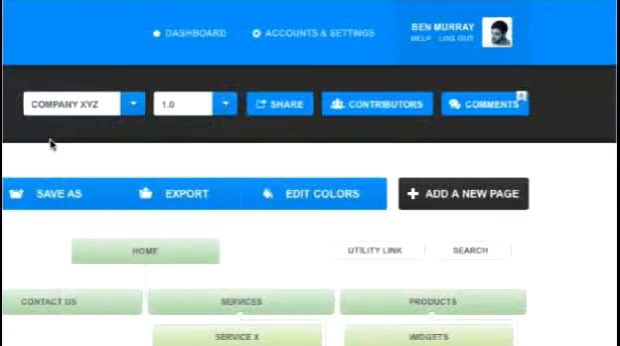